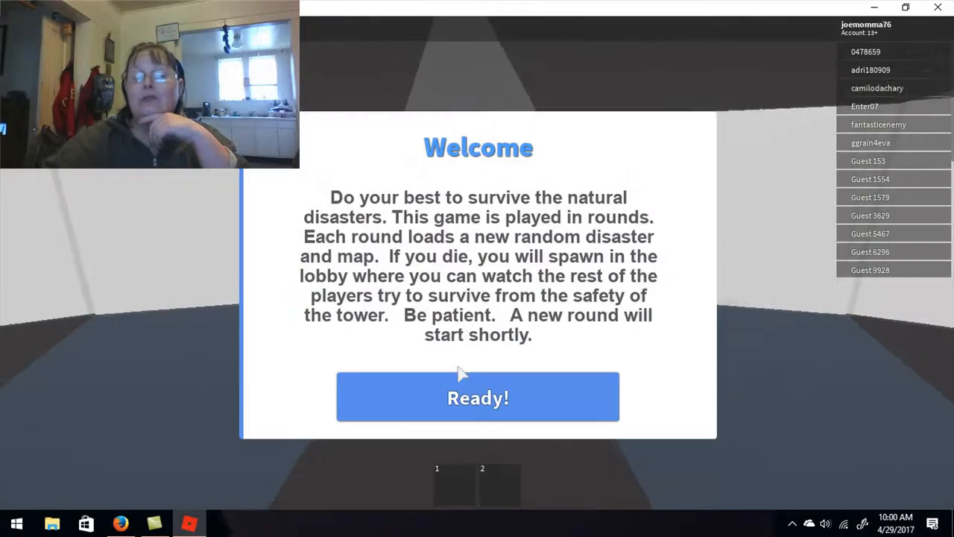
mouse_move(484, 361)
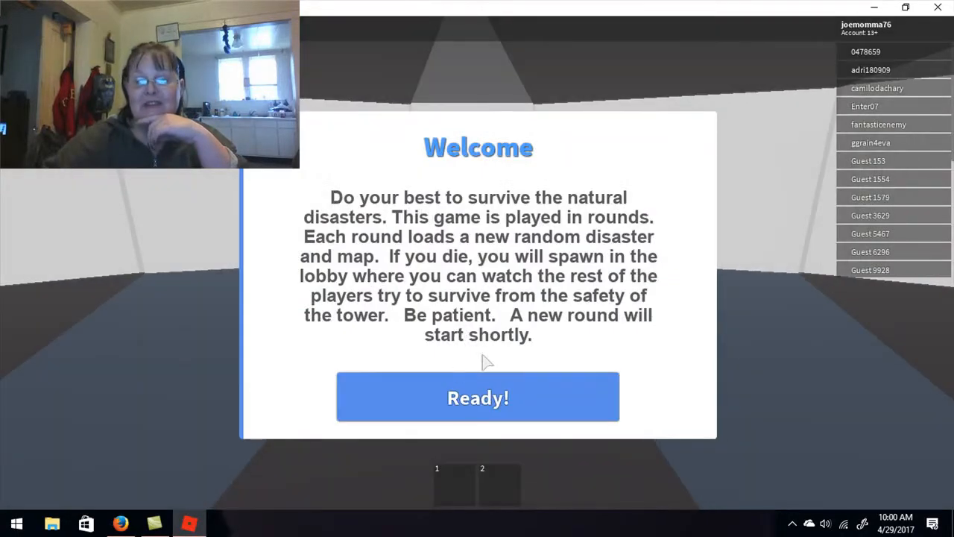
Step: Dismiss the welcome message with the Ready! button to enter the lobby
click(478, 396)
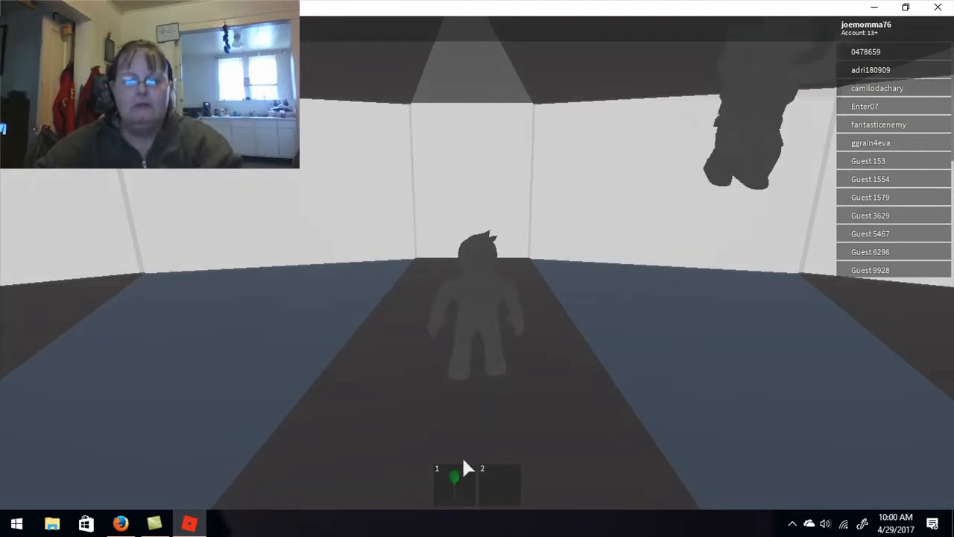
Step: Survive the disaster round until the Survivors board lists the players
click(454, 483)
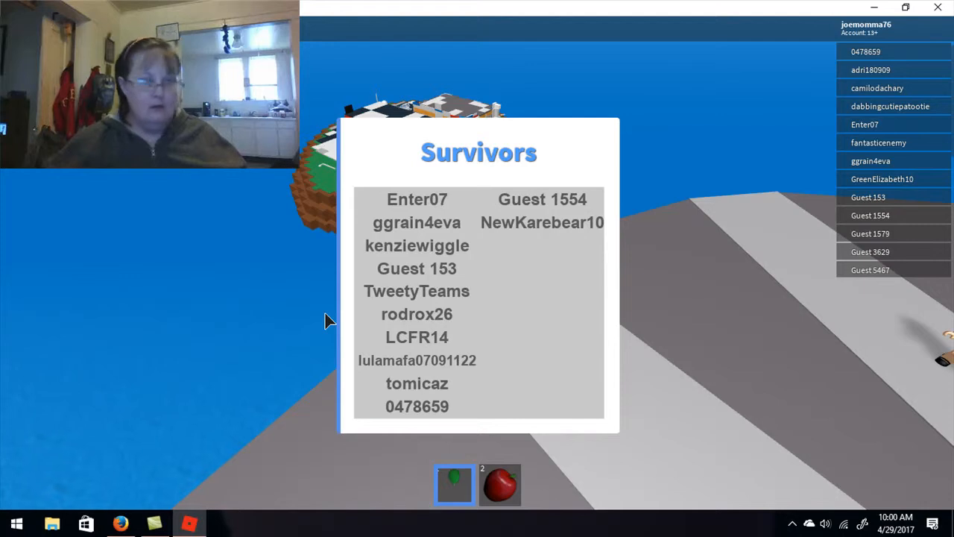
mouse_move(645, 336)
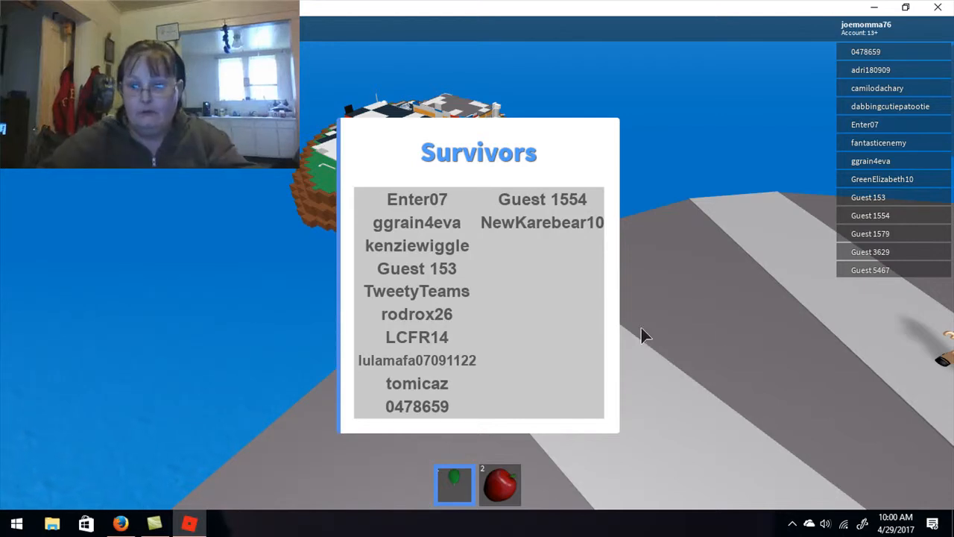
mouse_move(775, 333)
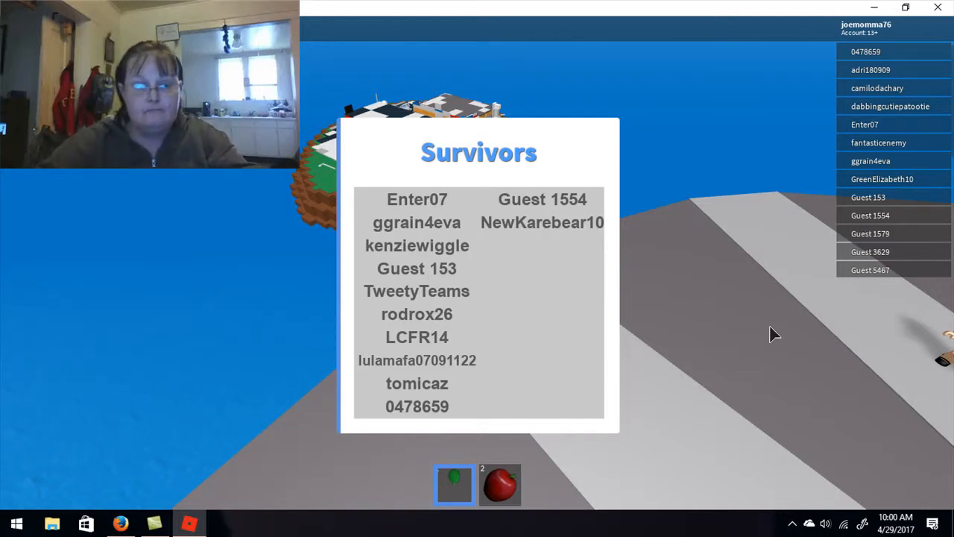
mouse_move(753, 331)
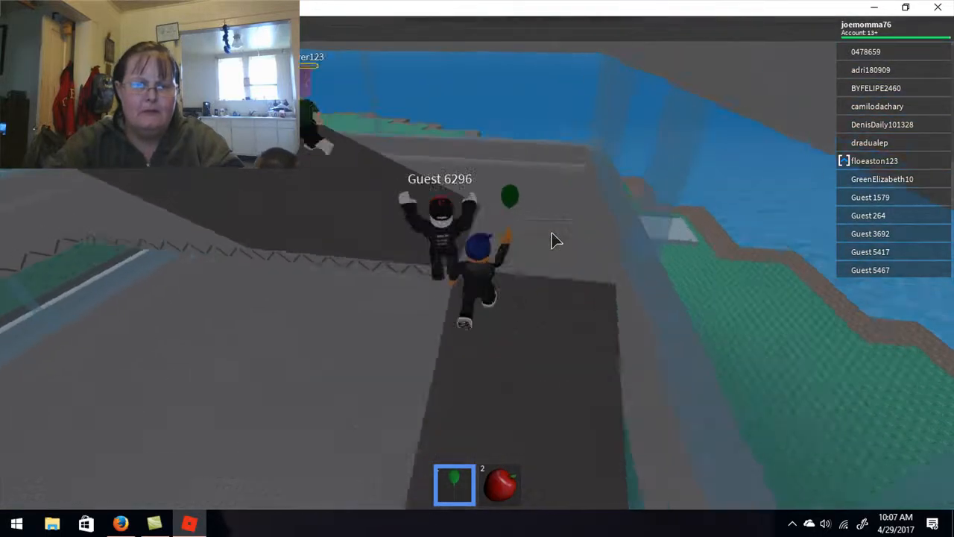
mouse_move(555, 240)
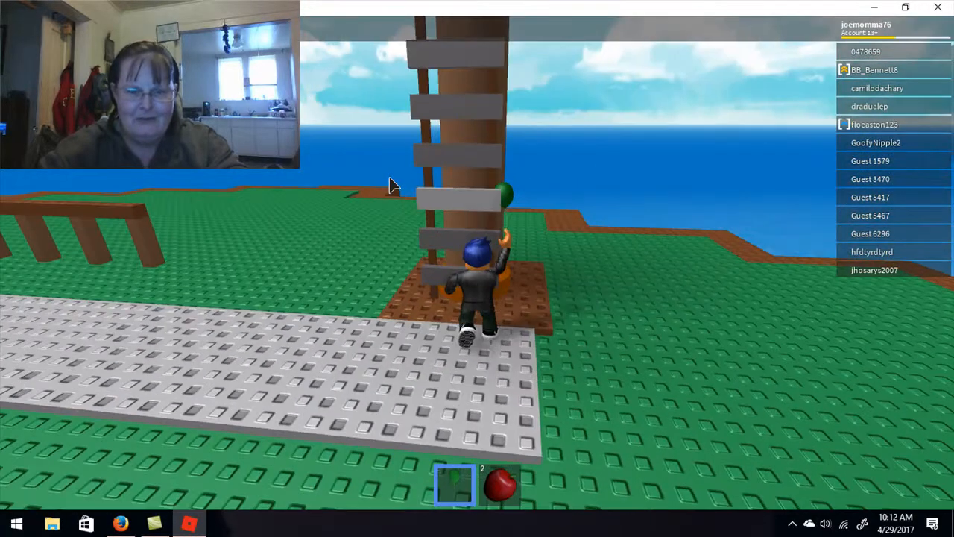
Step: Walk forward across the grass to the plank ladder on the tall tree
key(w)
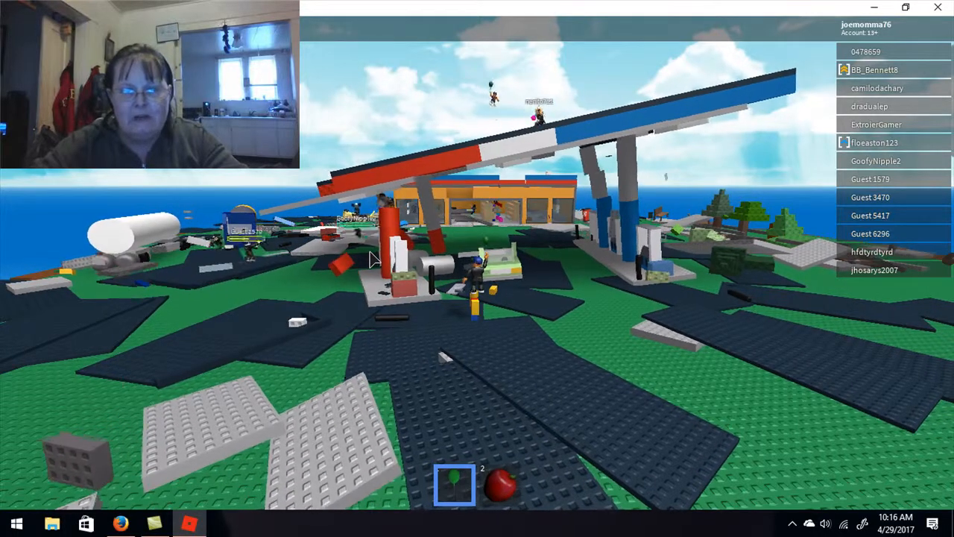
mouse_move(373, 260)
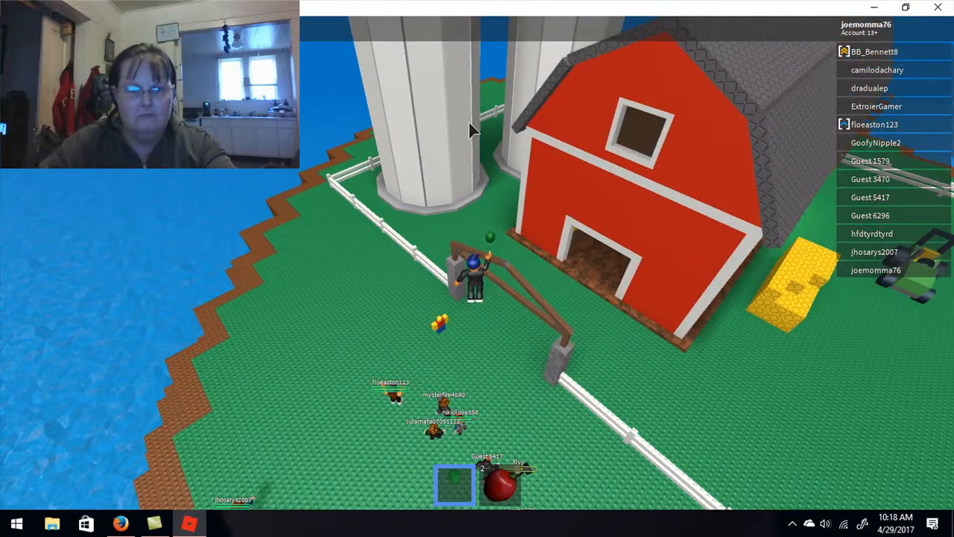
mouse_move(470, 130)
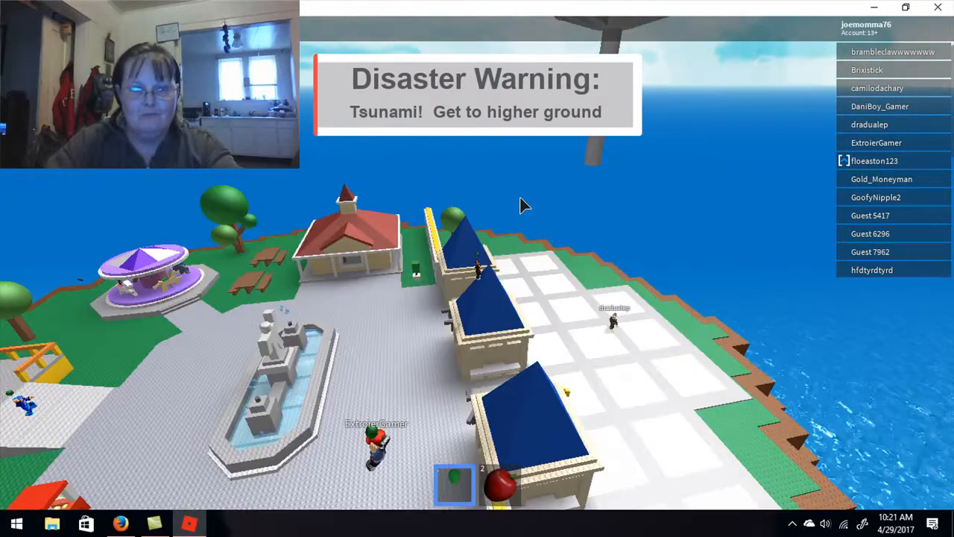
mouse_move(522, 205)
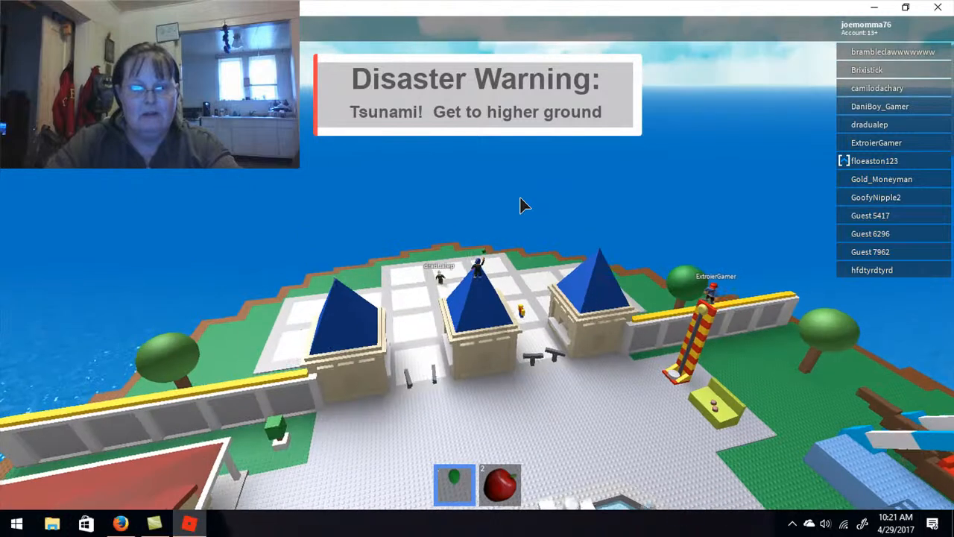